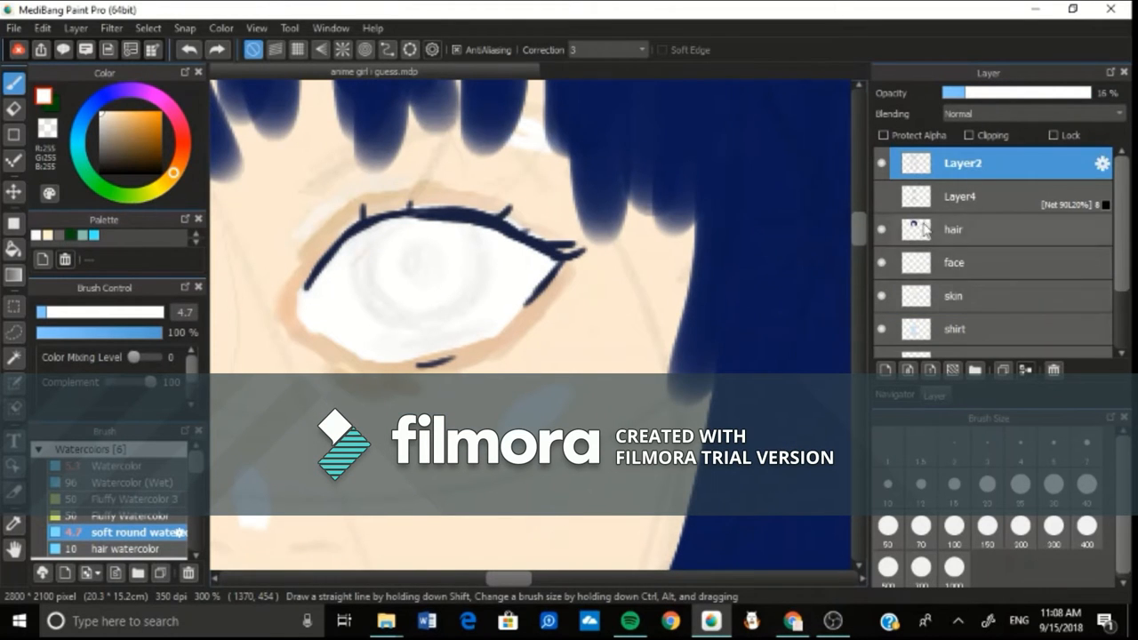
Paint the dark blue lash line around the white of the eye on Layer2
{"action": "left_click", "coordinate": [952, 295]}
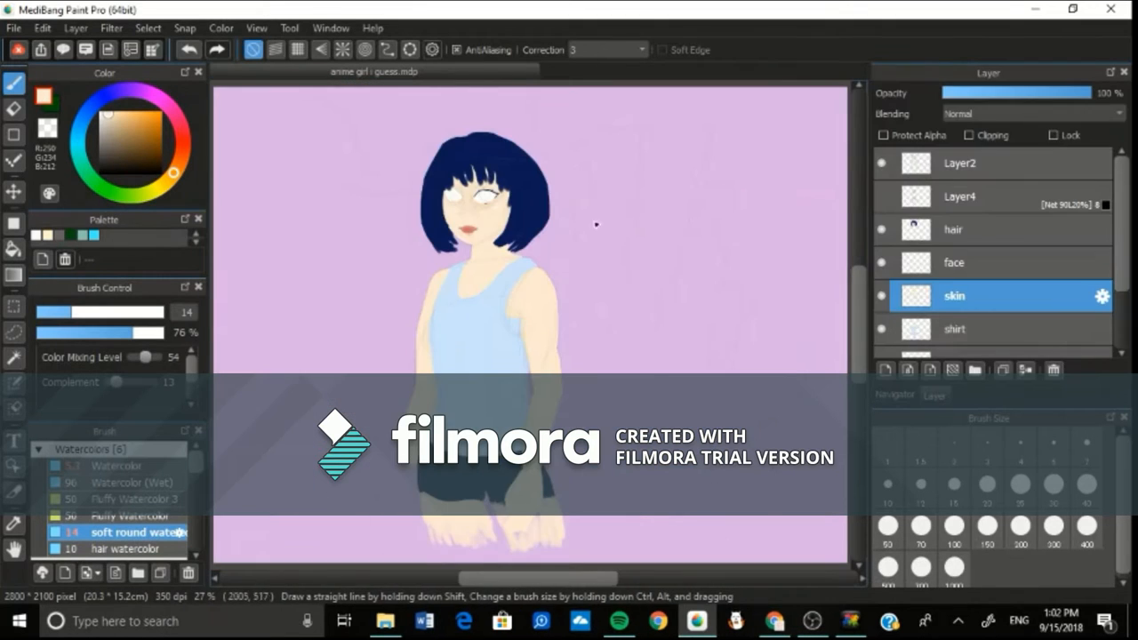
On a new layer, paint orange lips with a darker parting line and sample the lip colour
{"action": "left_click", "coordinate": [955, 262]}
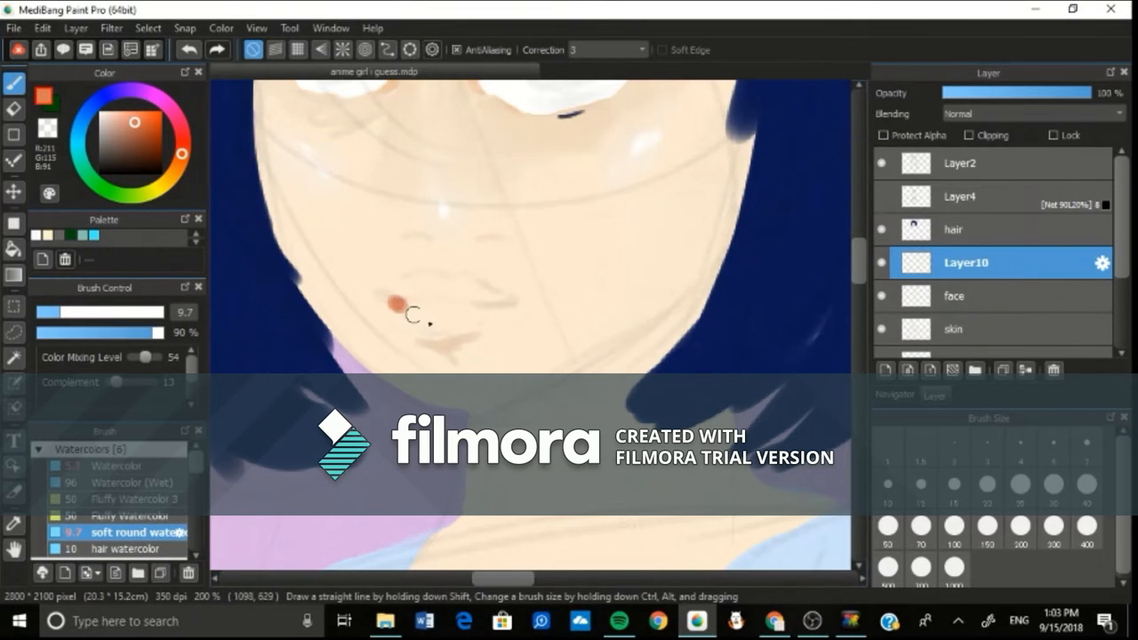
{"action": "left_click_drag", "start_coordinate": [383, 298], "coordinate": [462, 306]}
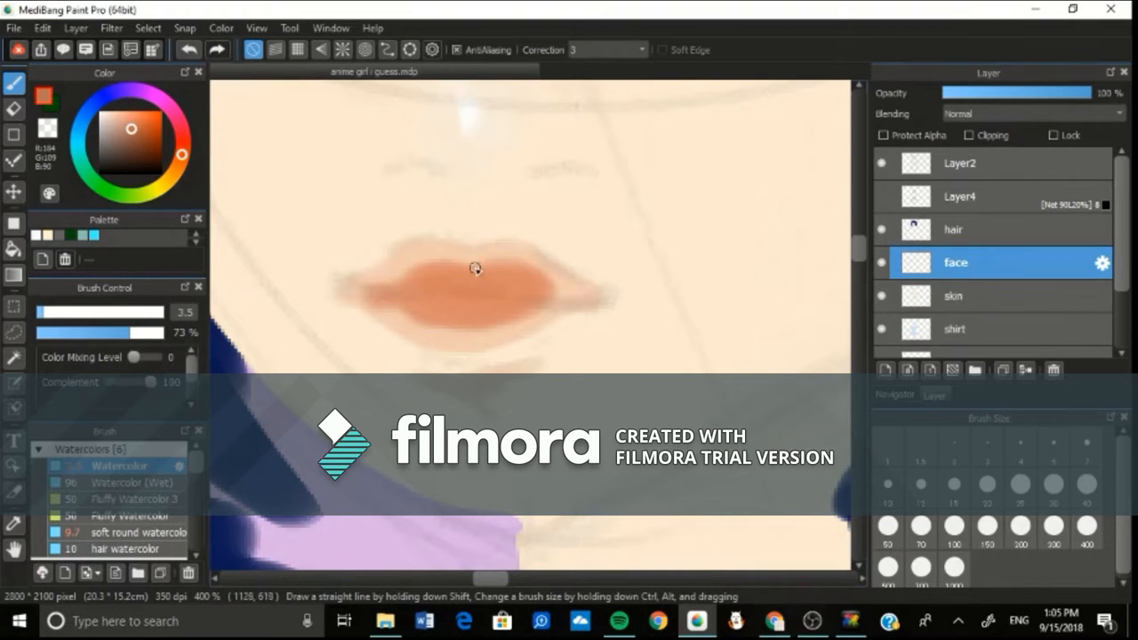
{"action": "left_click_drag", "start_coordinate": [476, 268], "coordinate": [424, 297]}
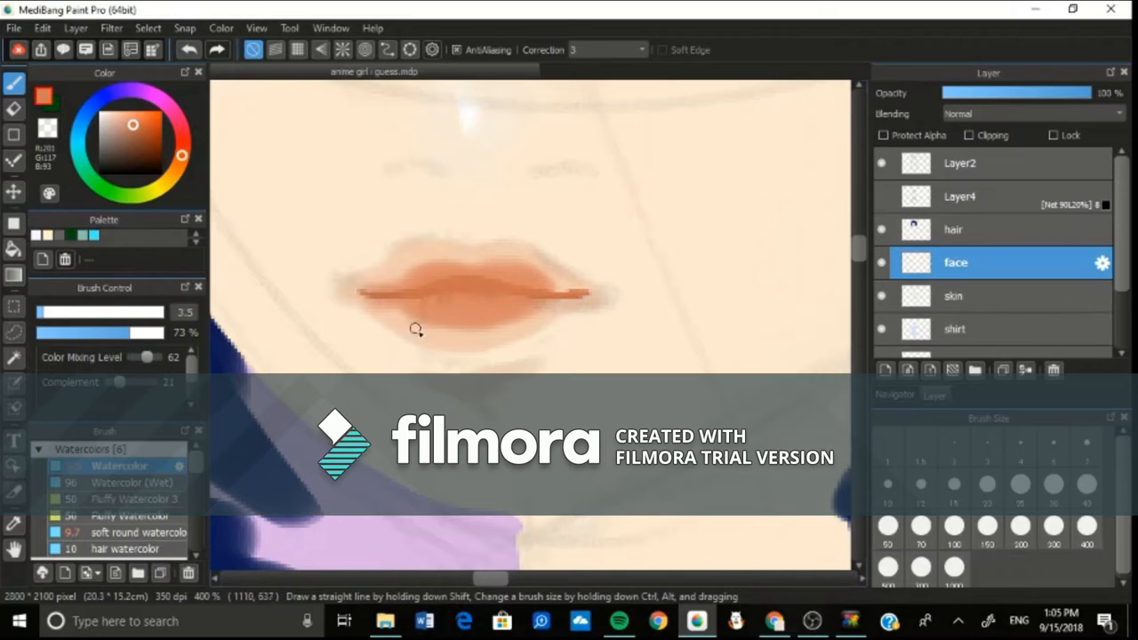
{"action": "left_click_drag", "start_coordinate": [147, 382], "coordinate": [116, 382]}
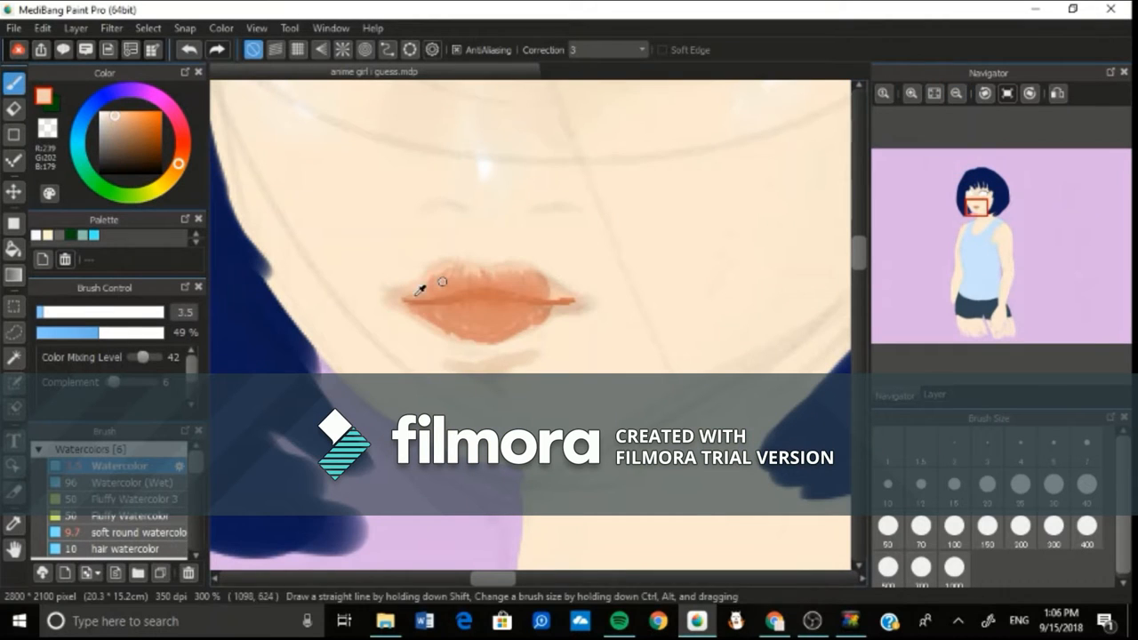
{"action": "left_click", "coordinate": [125, 531]}
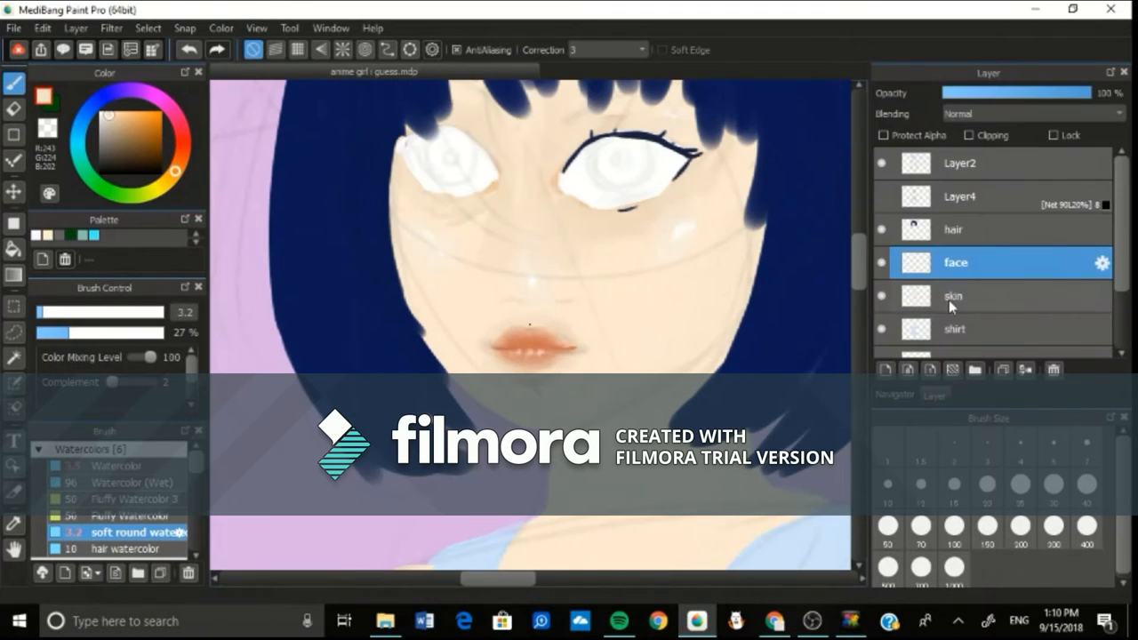
Toggle the skin layer's visibility, then paint soft shadows along the girl's jawline
{"action": "left_click", "coordinate": [978, 197]}
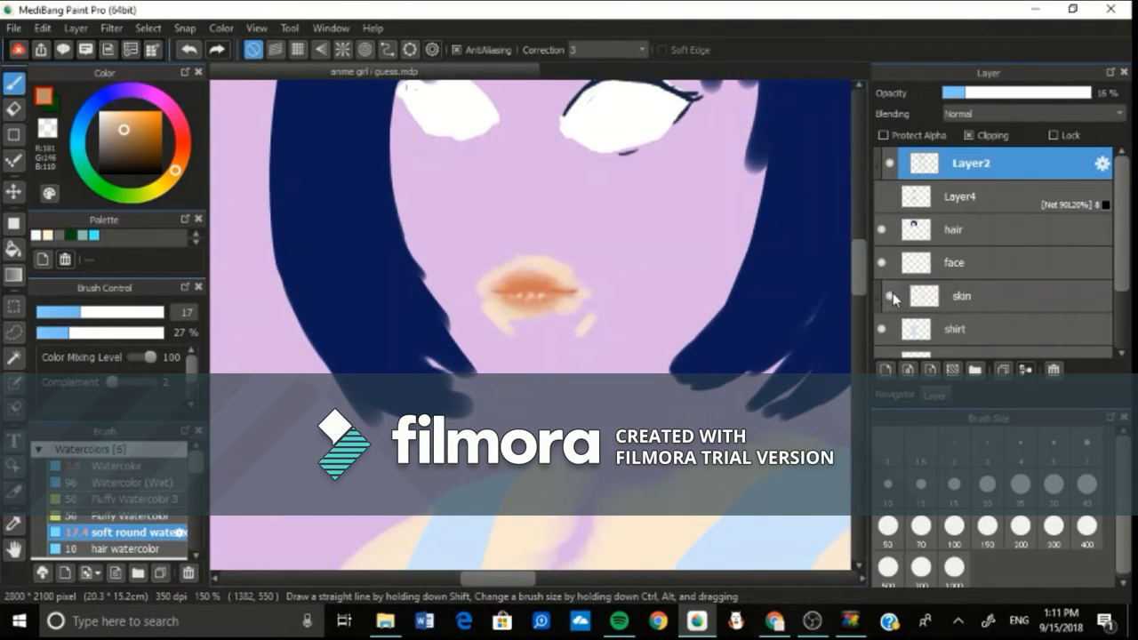
{"action": "left_click", "coordinate": [978, 296]}
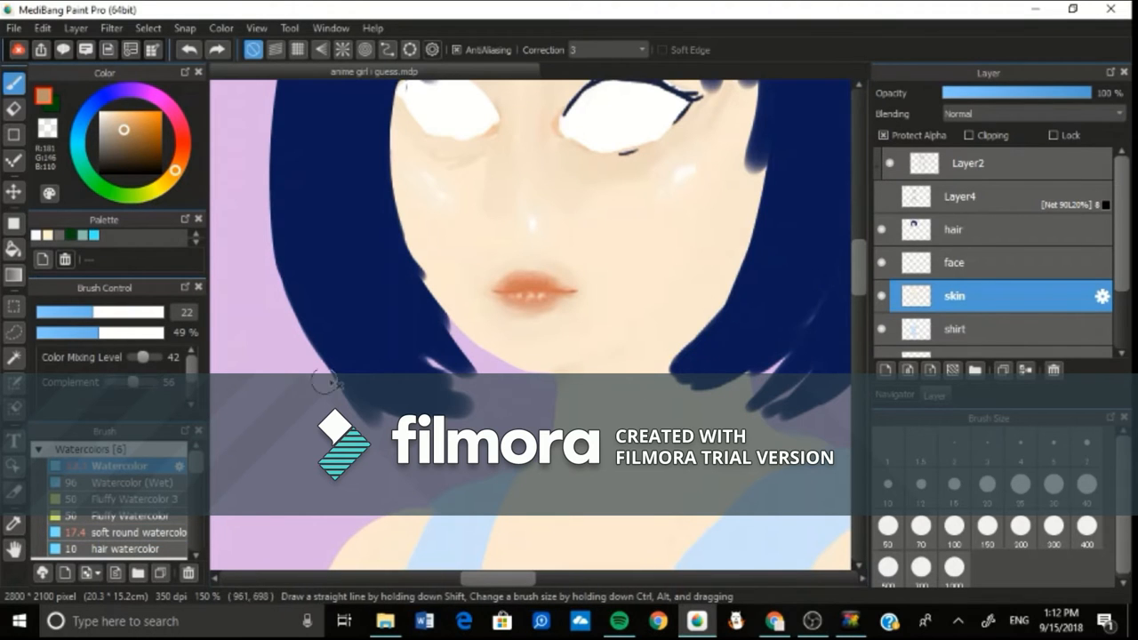
{"action": "left_click", "coordinate": [133, 532]}
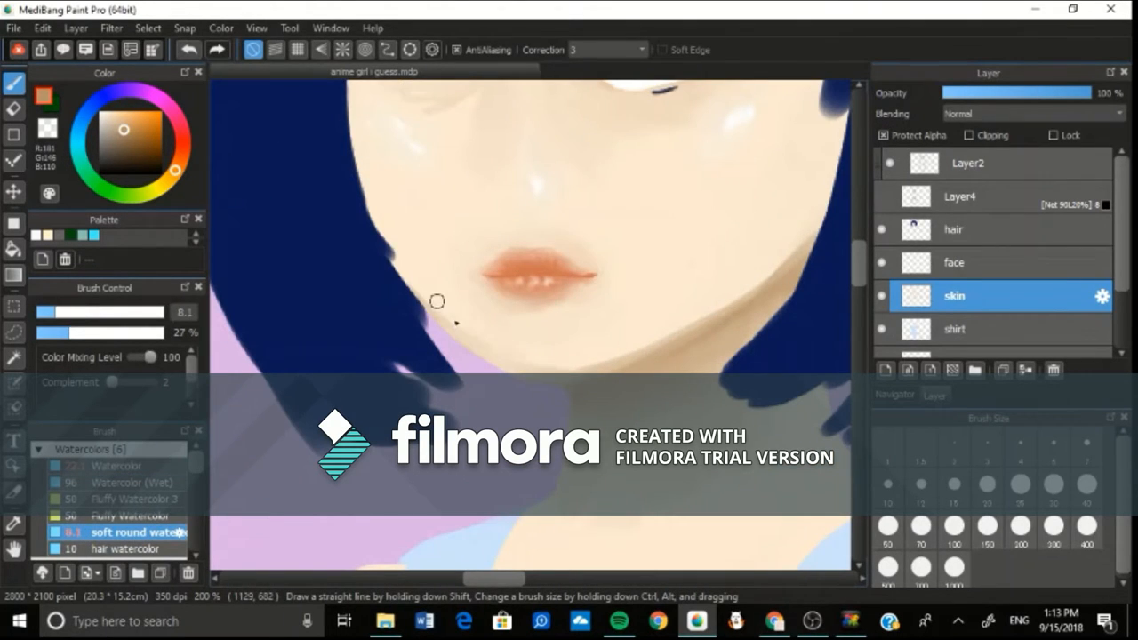
{"action": "left_click_drag", "start_coordinate": [436, 300], "coordinate": [556, 355]}
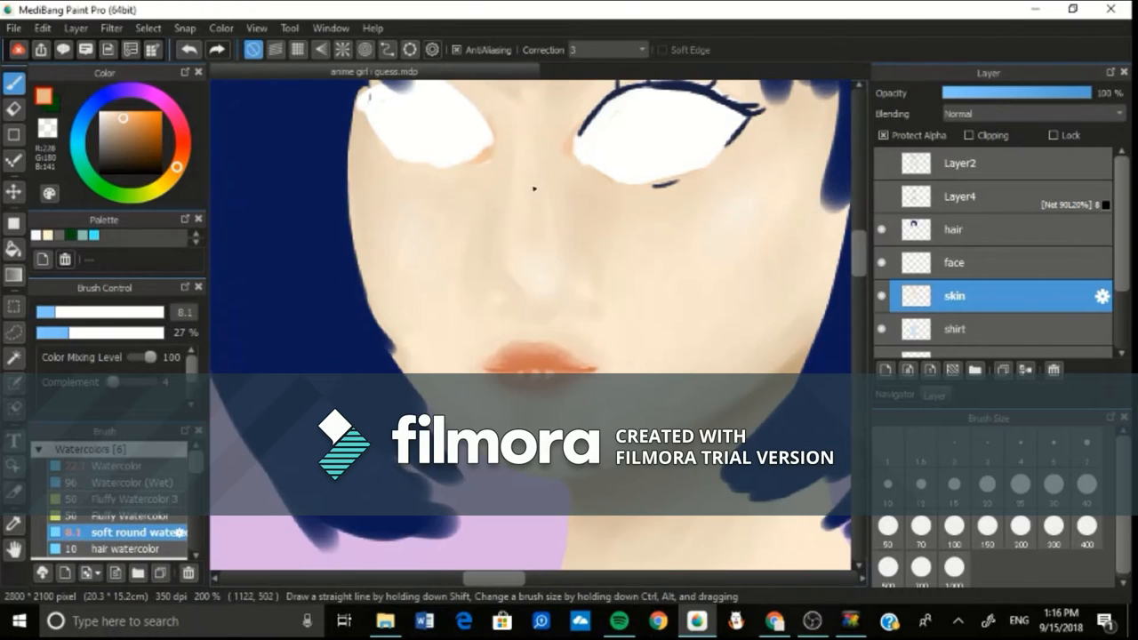
Blend nose shadows, soften the cheek with a lighter skin tone, and shade the shoulder by the strap
{"action": "left_click_drag", "start_coordinate": [533, 187], "coordinate": [539, 258]}
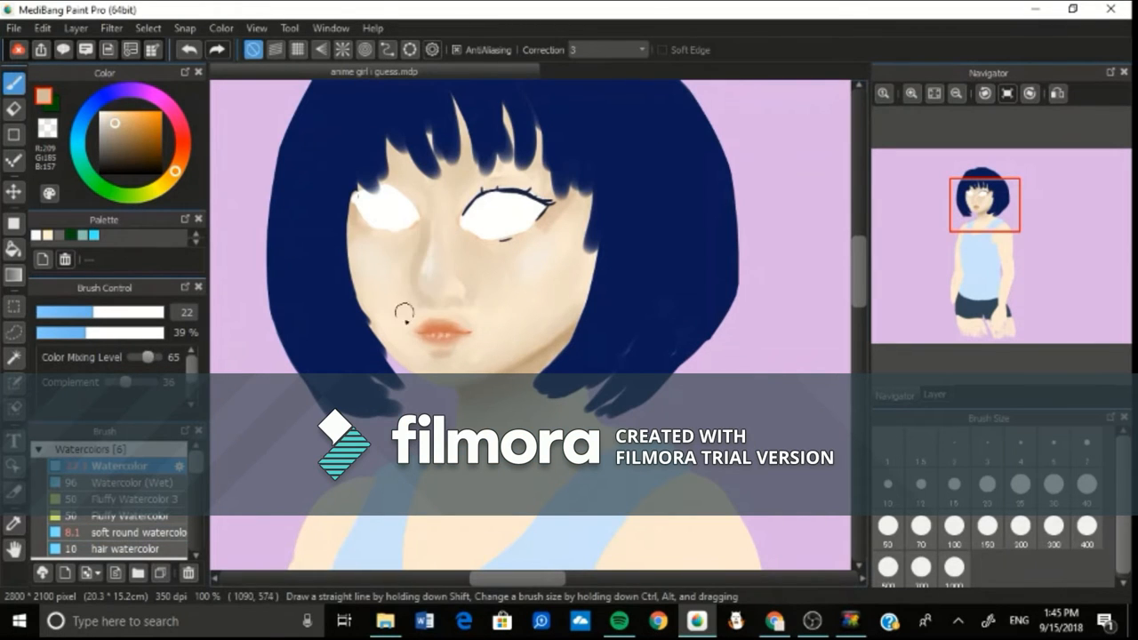
{"action": "left_click", "coordinate": [134, 531]}
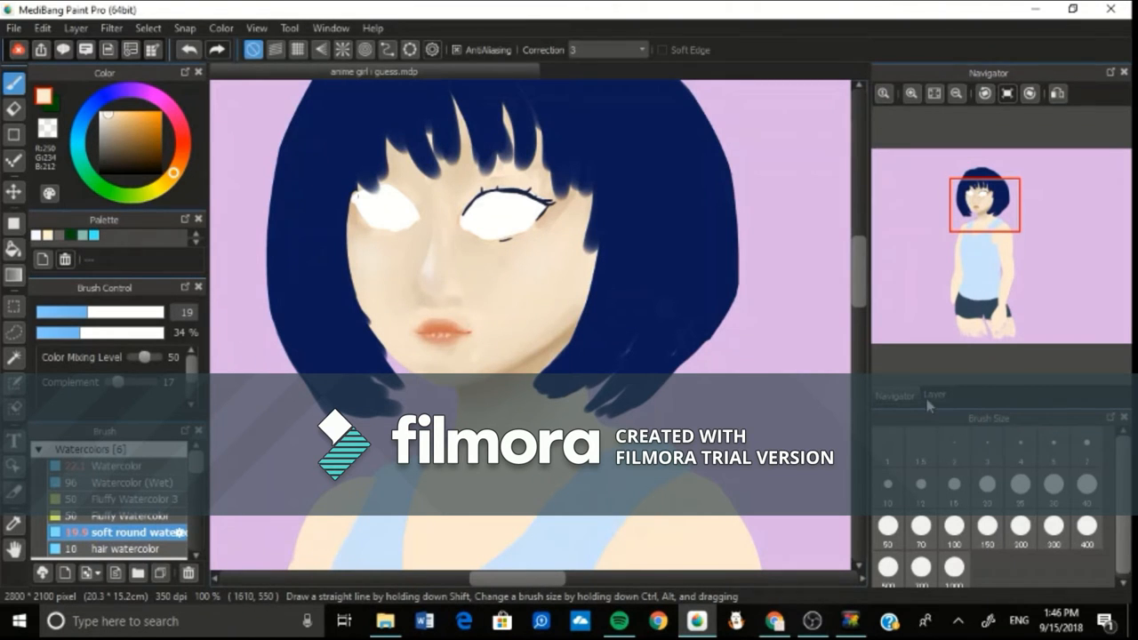
{"action": "left_click", "coordinate": [75, 28]}
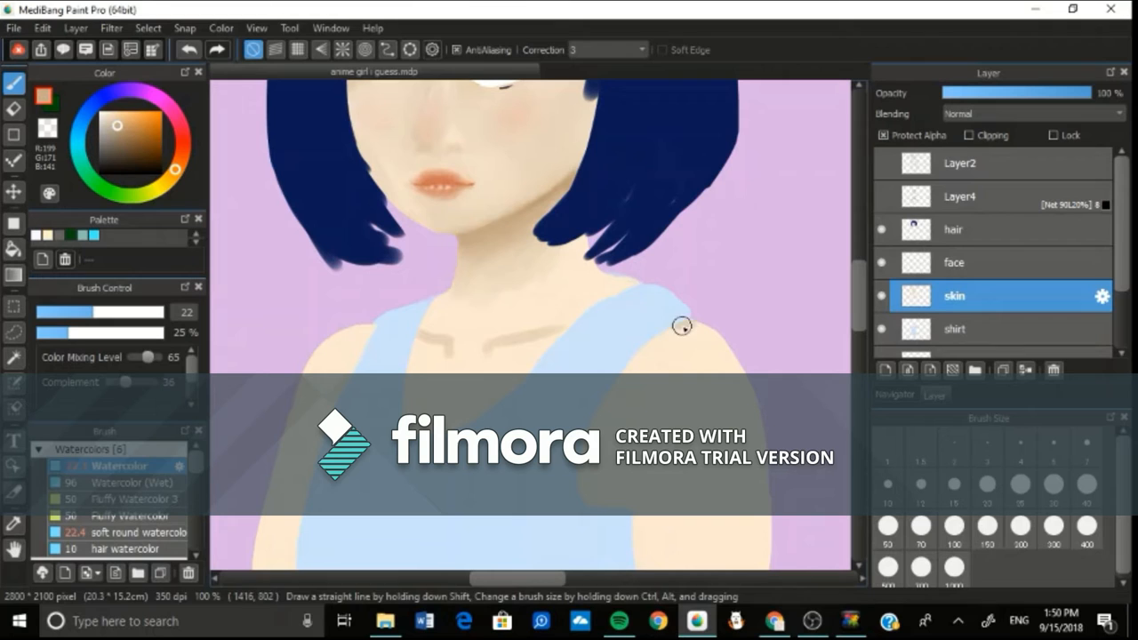
{"action": "left_click", "coordinate": [116, 531]}
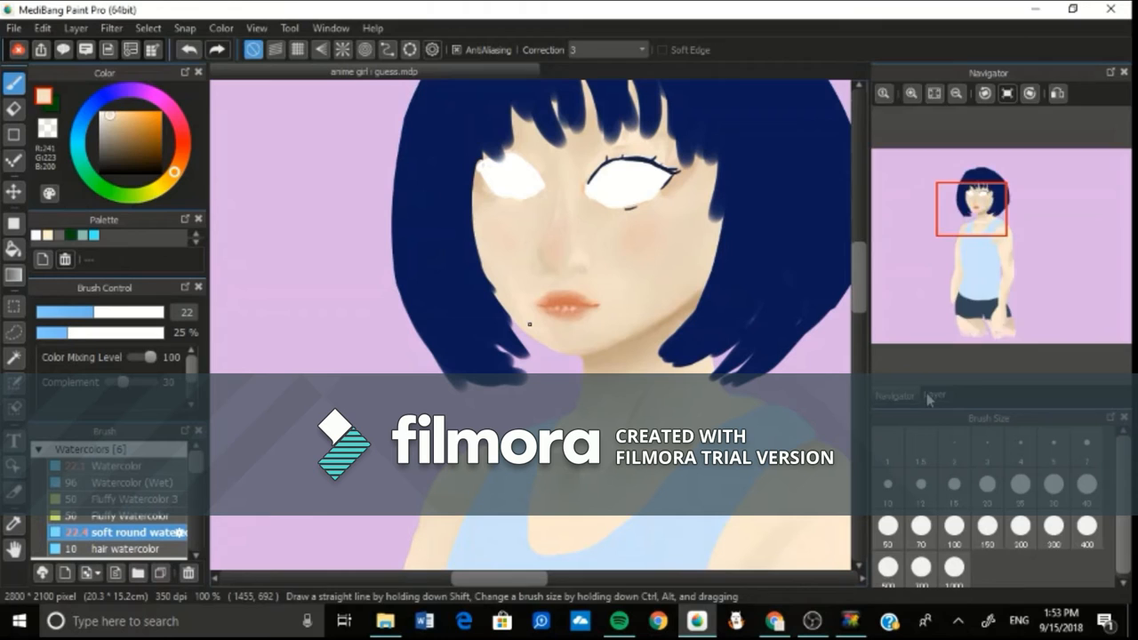
Show the layer list and change the new blush layer's blending mode
{"action": "left_click", "coordinate": [933, 395]}
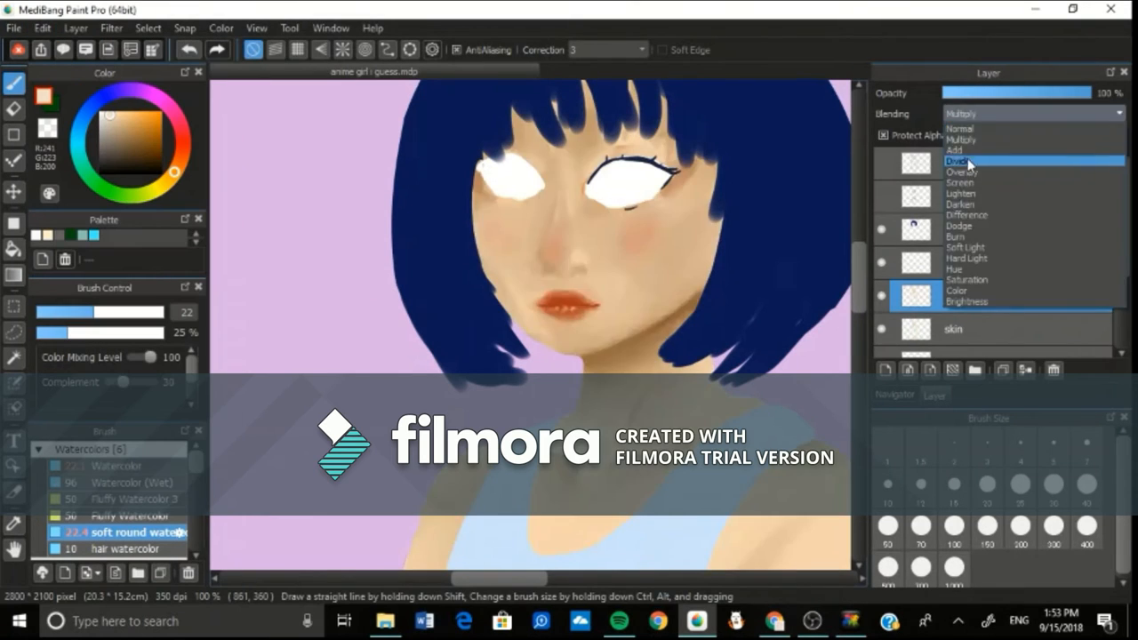
{"action": "left_click", "coordinate": [960, 171]}
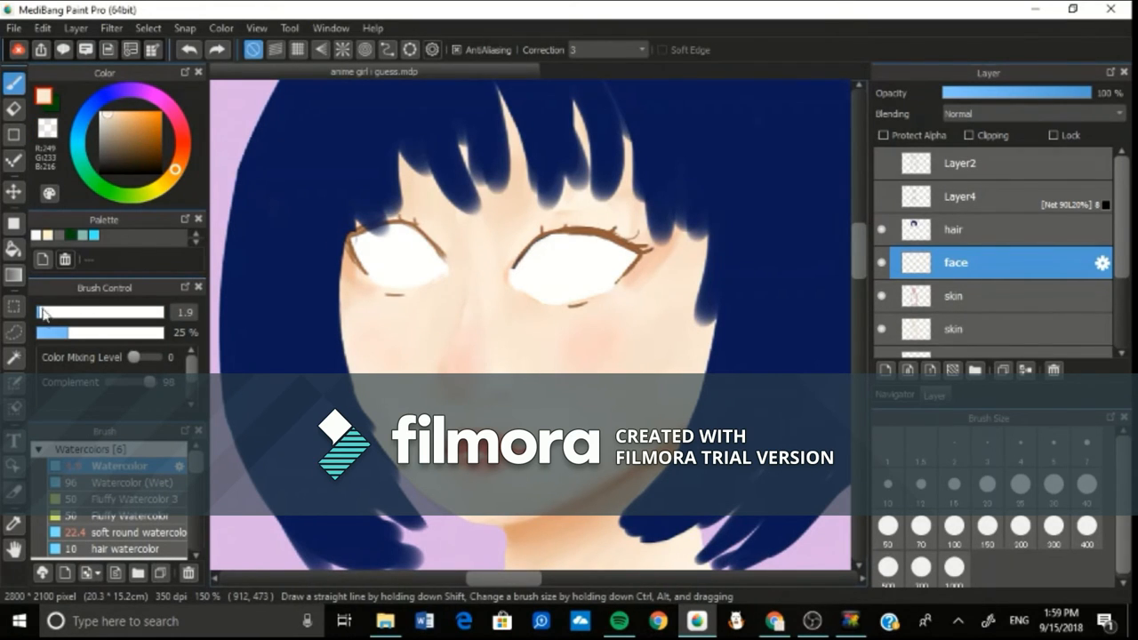
Increase brush size, lower Color Mixing Level, and thicken the brown upper lash line
{"action": "left_click", "coordinate": [952, 296]}
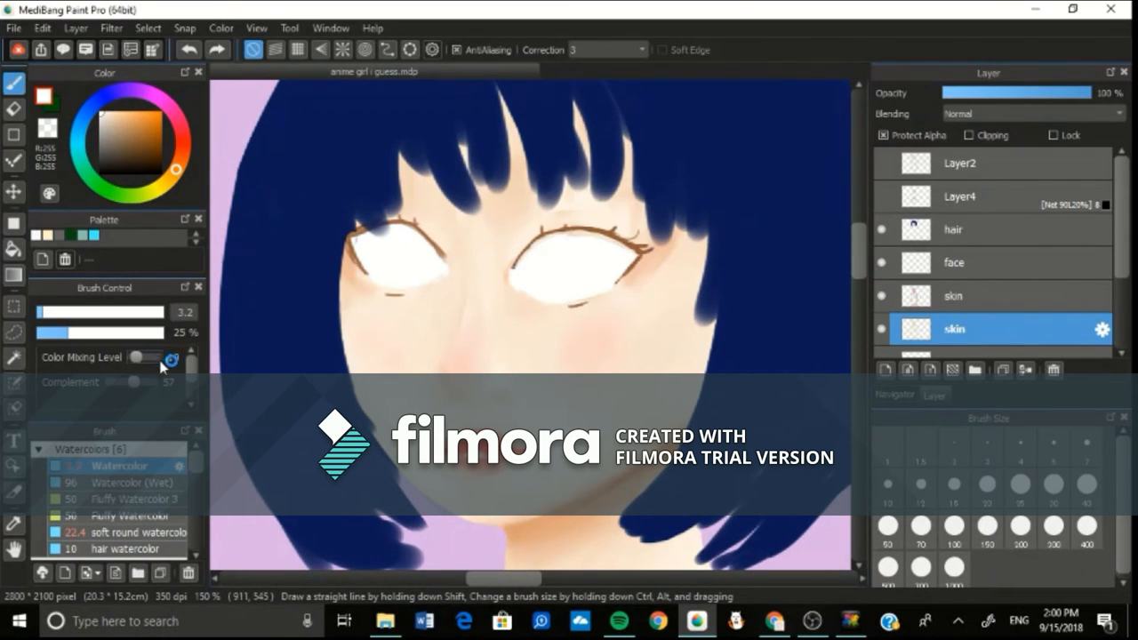
{"action": "left_click", "coordinate": [955, 262]}
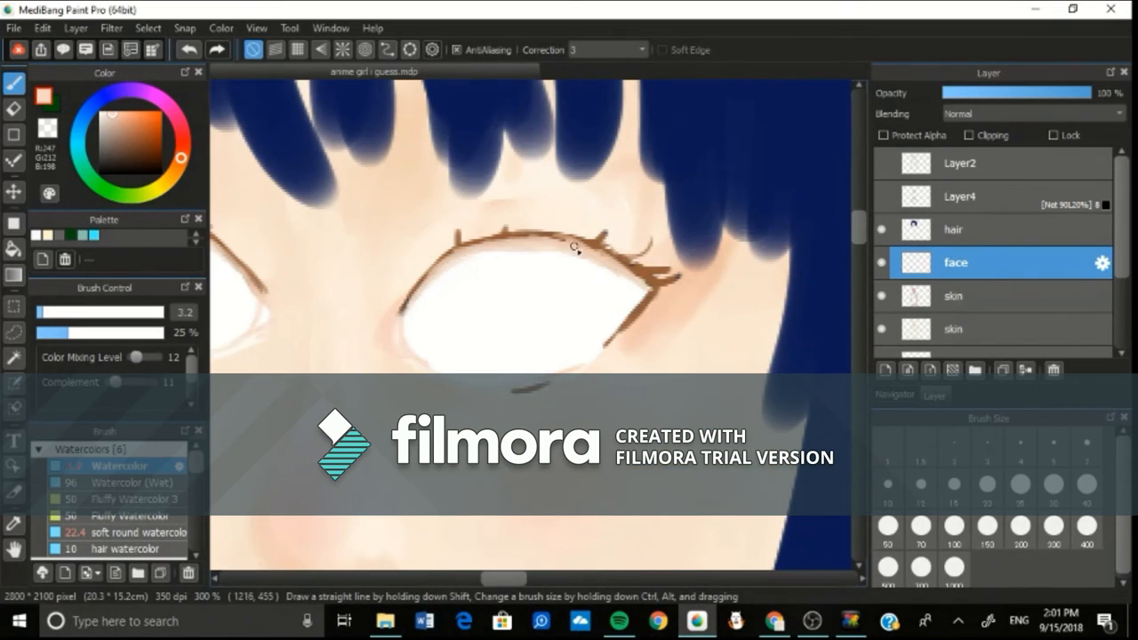
{"action": "left_click", "coordinate": [953, 328]}
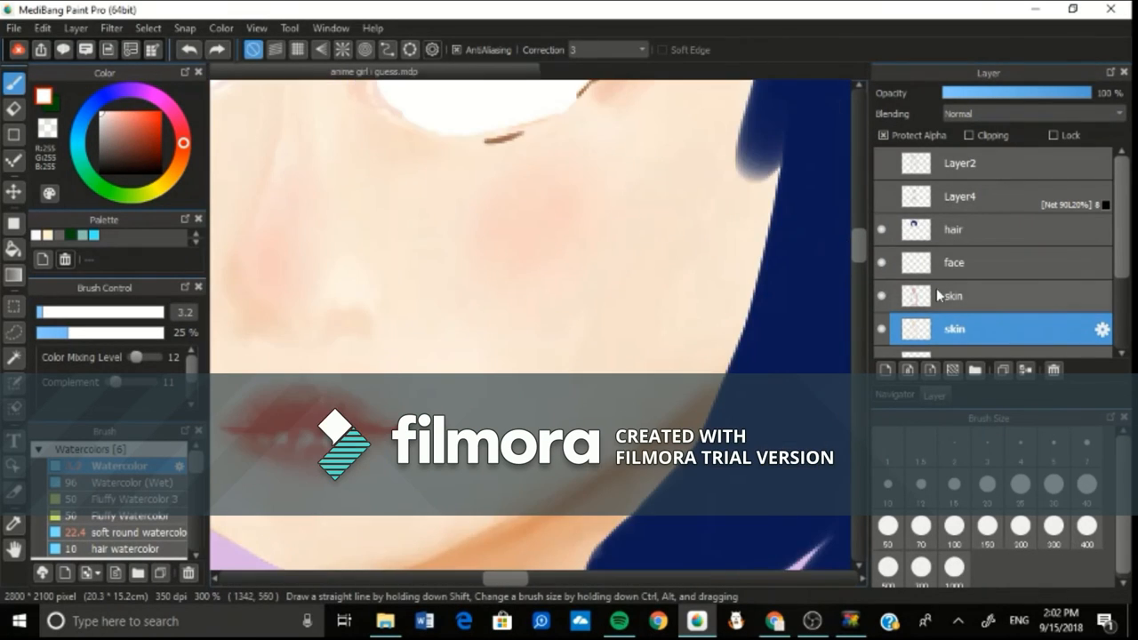
{"action": "left_click", "coordinate": [978, 262]}
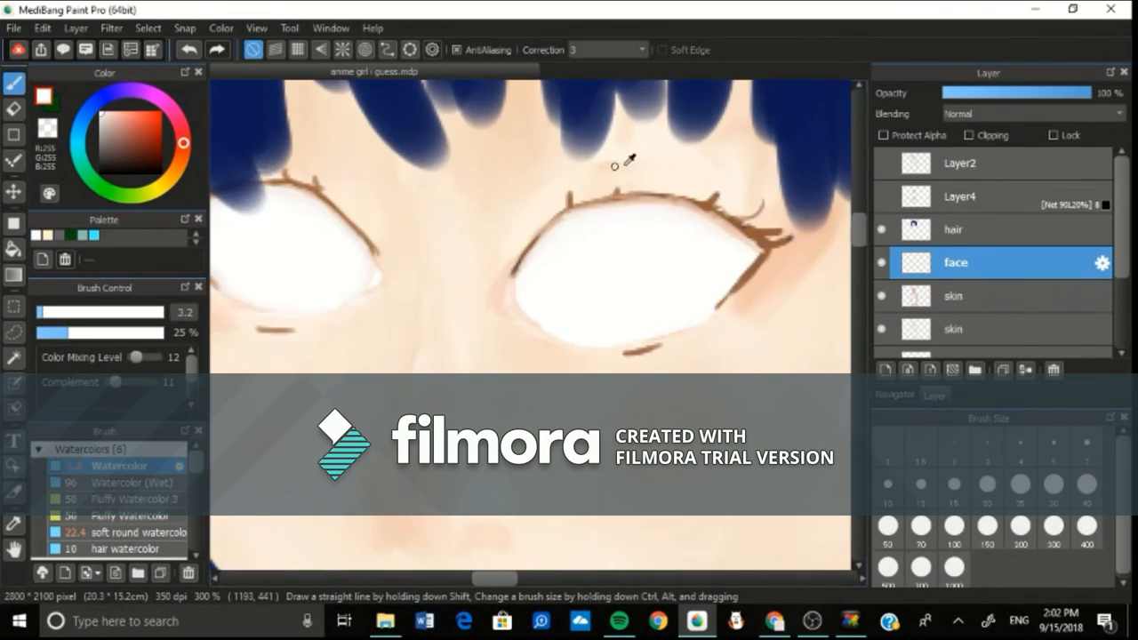
{"action": "left_click", "coordinate": [952, 328]}
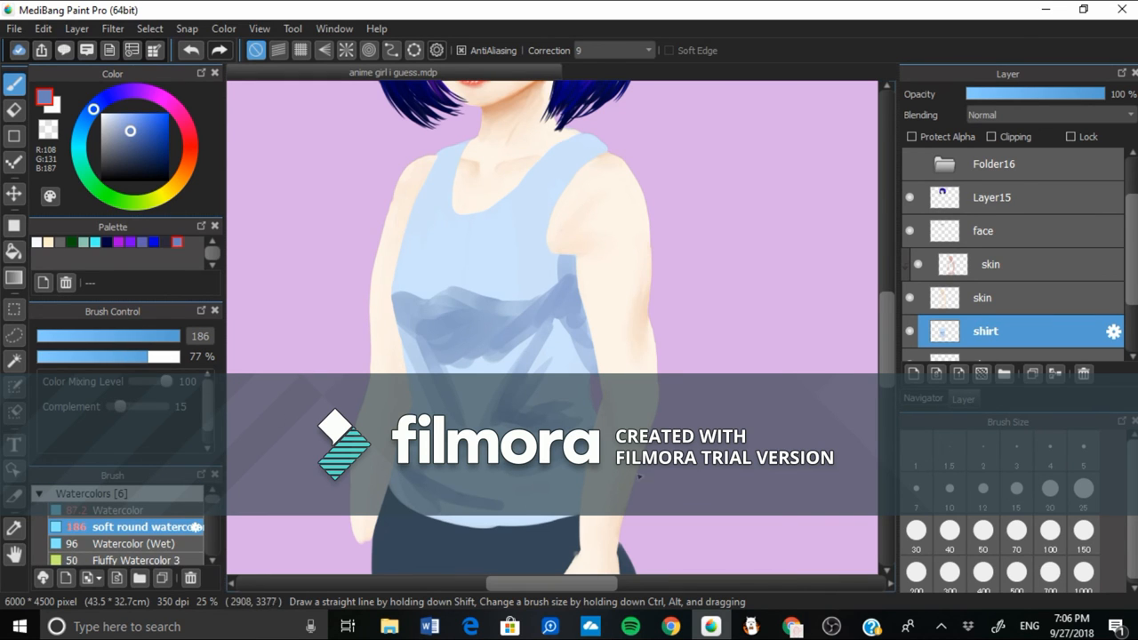
Enable Protect Alpha on the shirt layer, then reconnect to the Wi-Fi network
{"action": "left_click", "coordinate": [911, 136]}
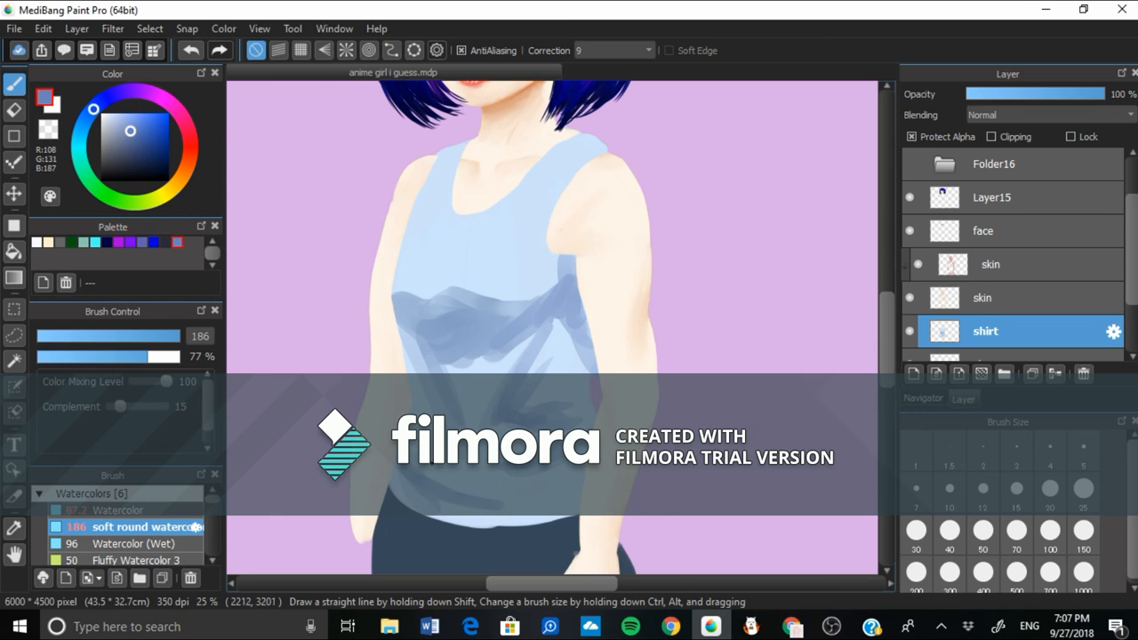
{"action": "left_click", "coordinate": [376, 28]}
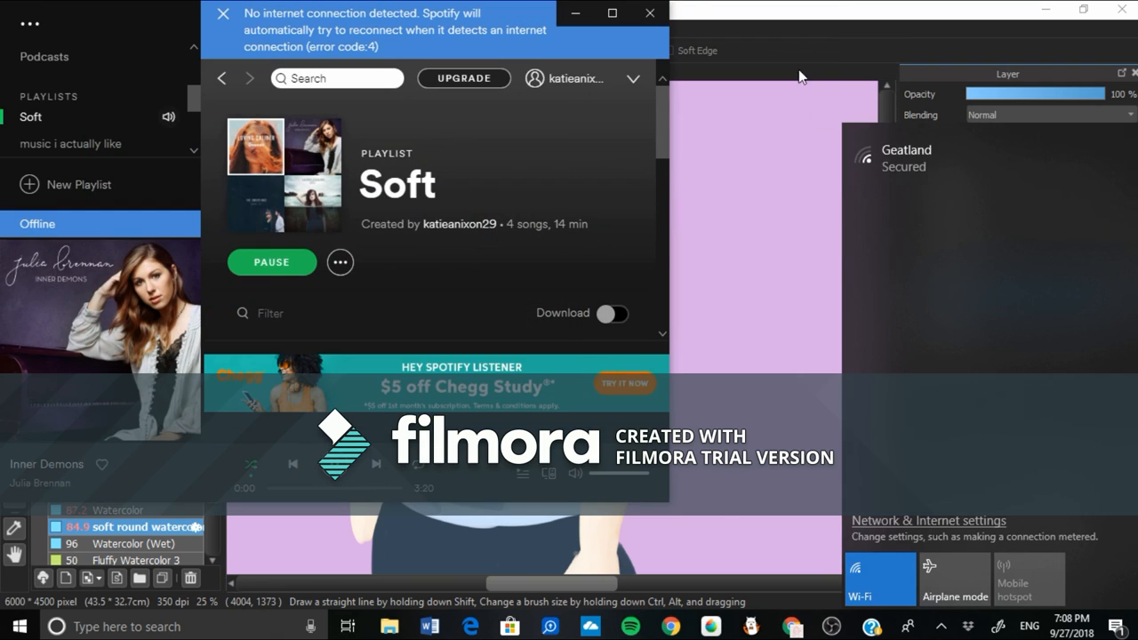
{"action": "left_click", "coordinate": [906, 150]}
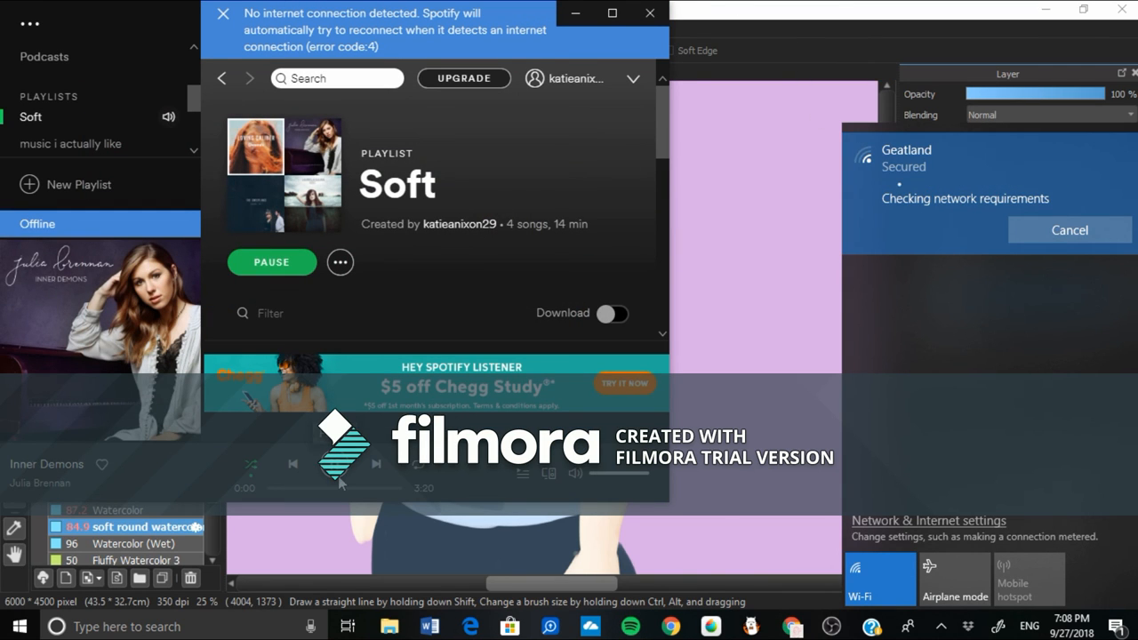